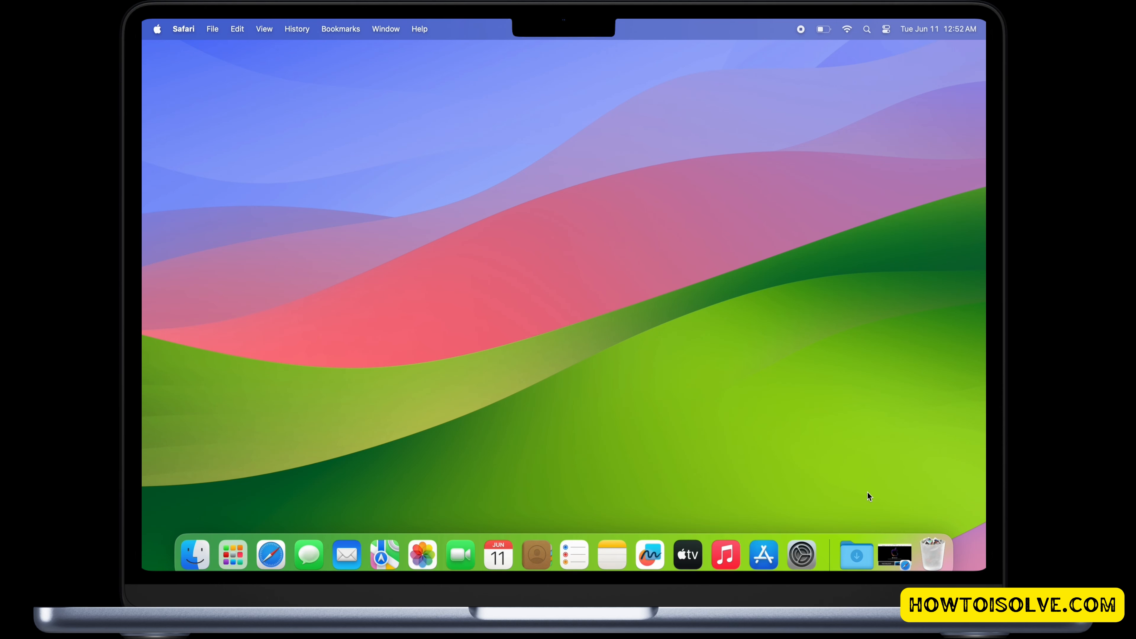
mouse_move(893, 555)
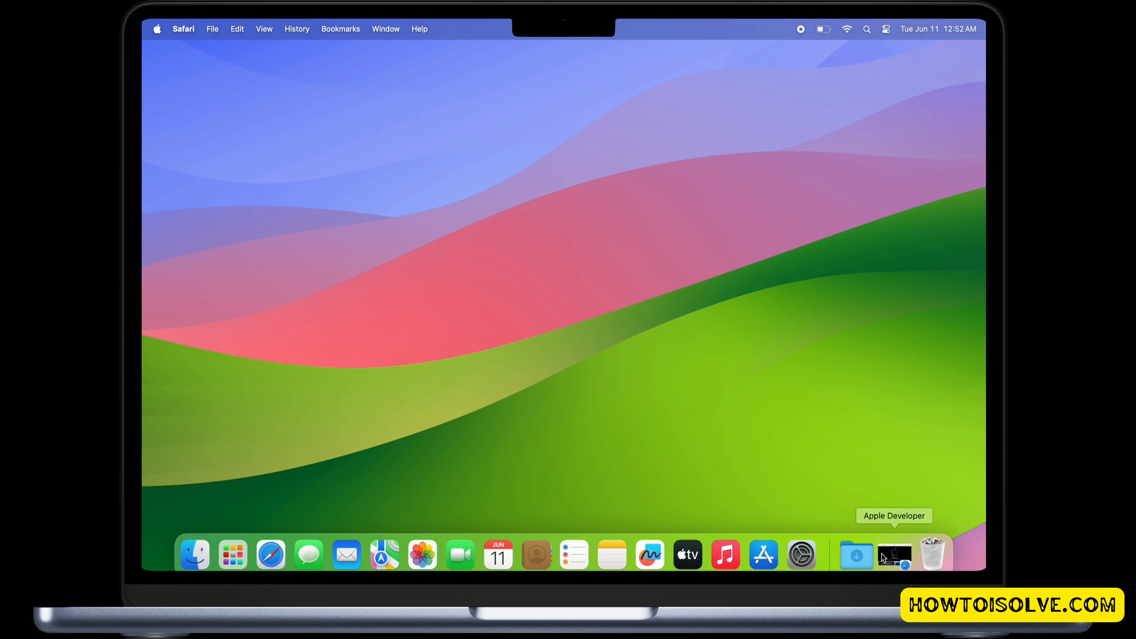
Step: Go to developer.apple.com and reach the Account sign-in page
left_click(893, 554)
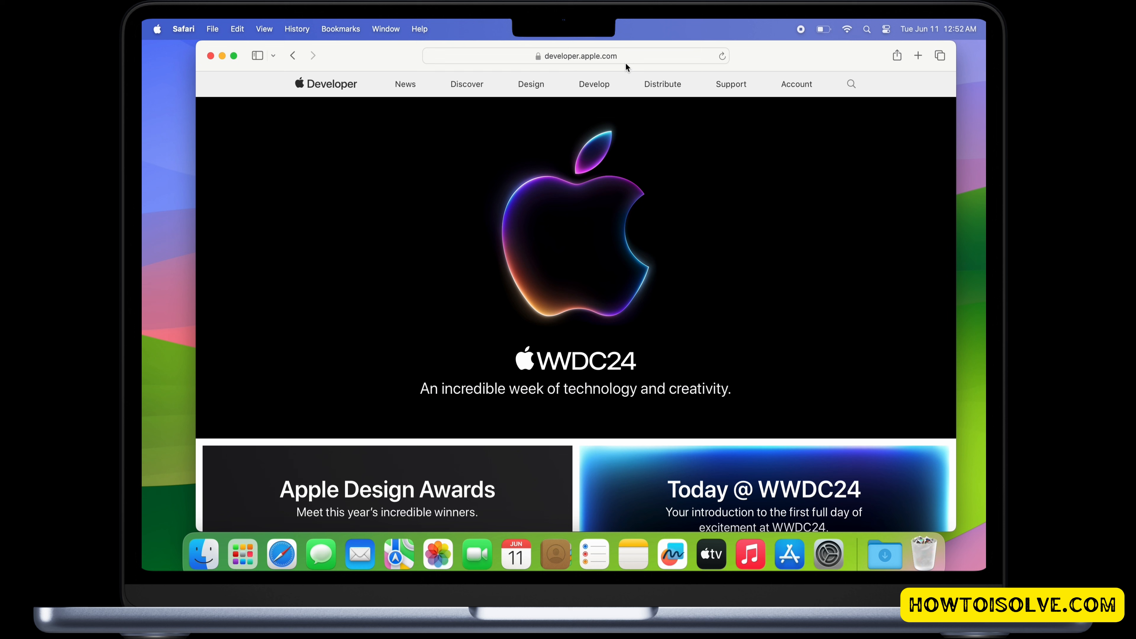
left_click(576, 55)
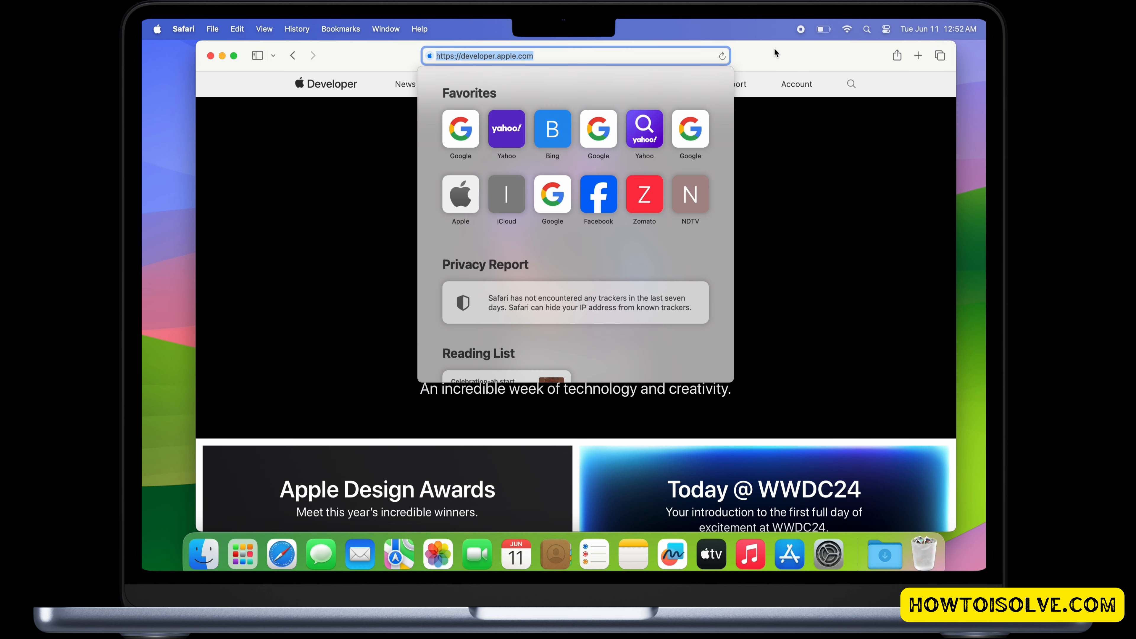
left_click(796, 84)
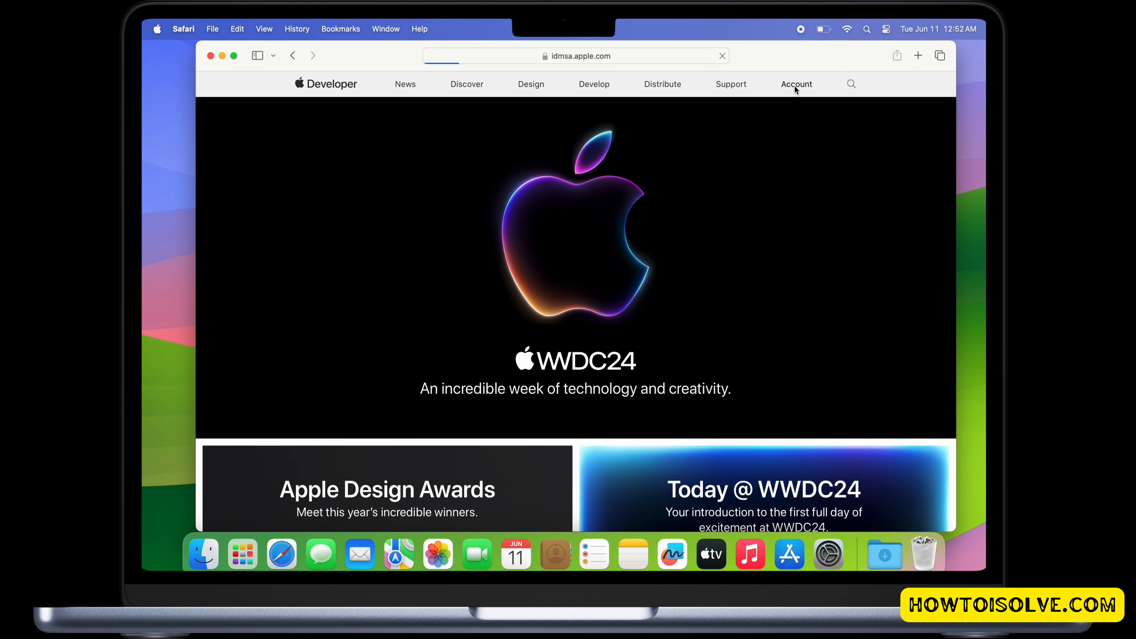
Step: Sign in with the Apple ID email, dismissing the saved-password suggestion, and continue
left_click(797, 84)
type("jeco")
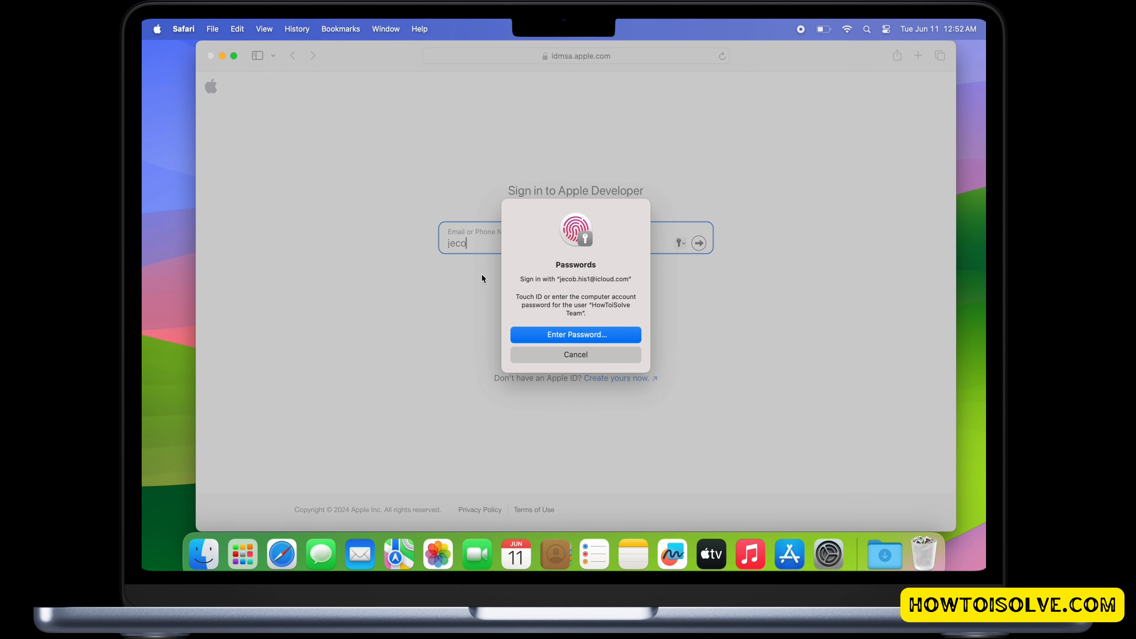
left_click(575, 355)
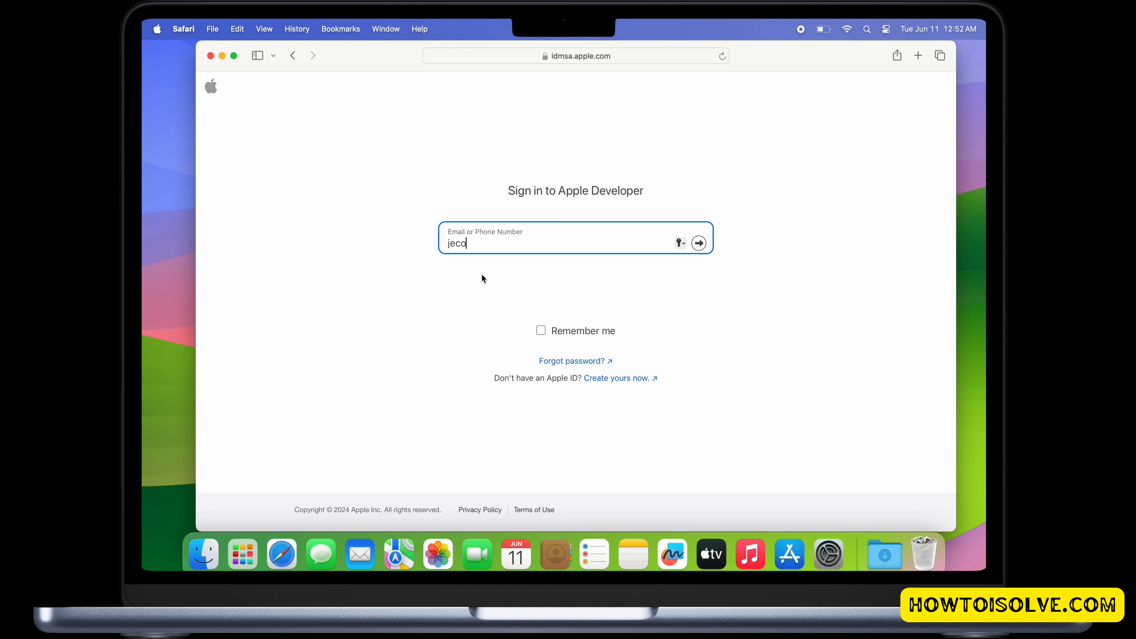
left_click(697, 243)
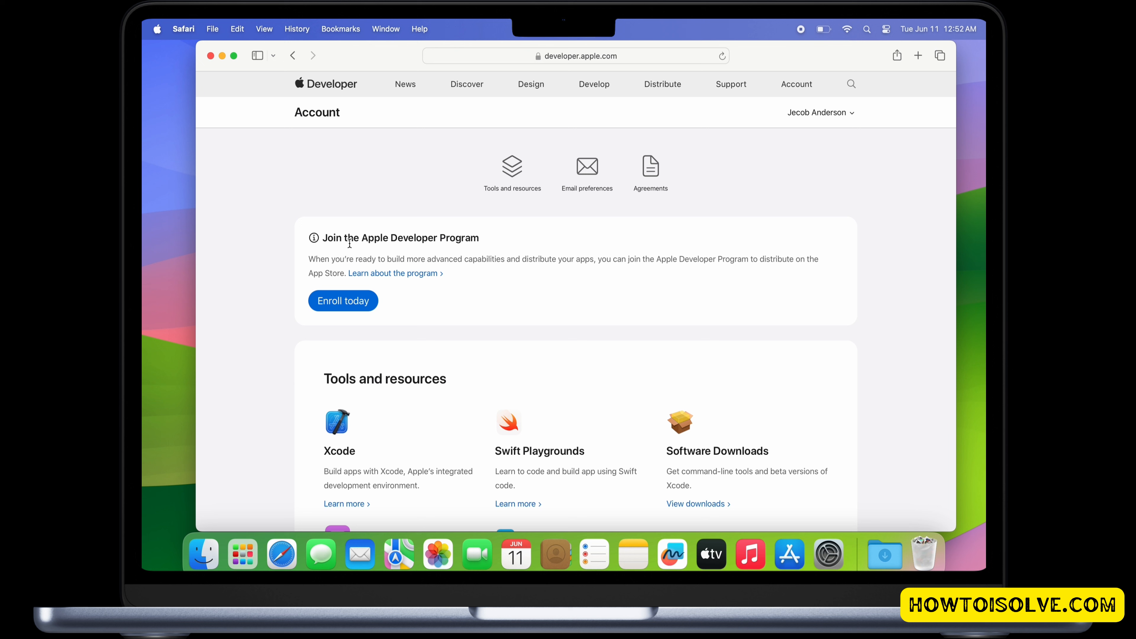
mouse_move(397, 233)
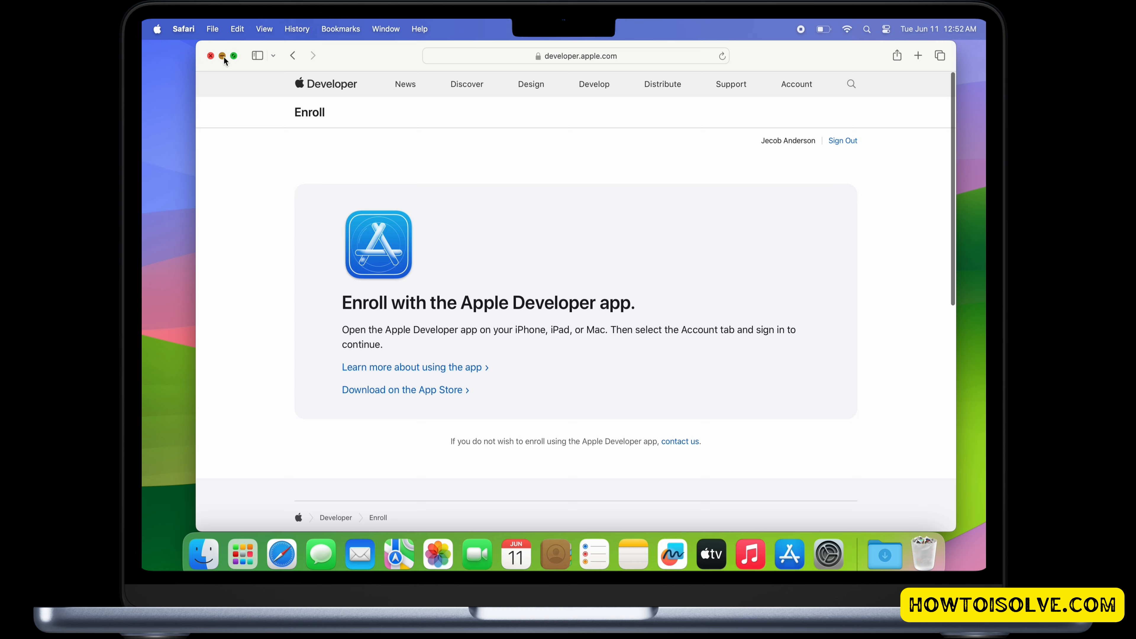
Step: Leave Safari and reach Software Update under General in System Settings
left_click(157, 29)
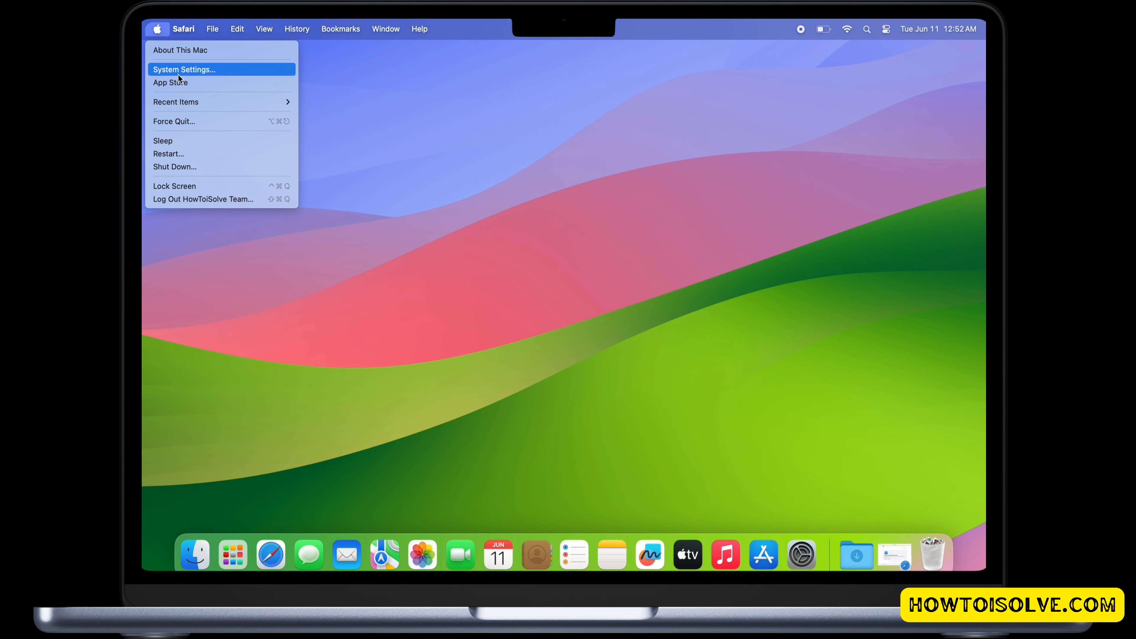
left_click(184, 69)
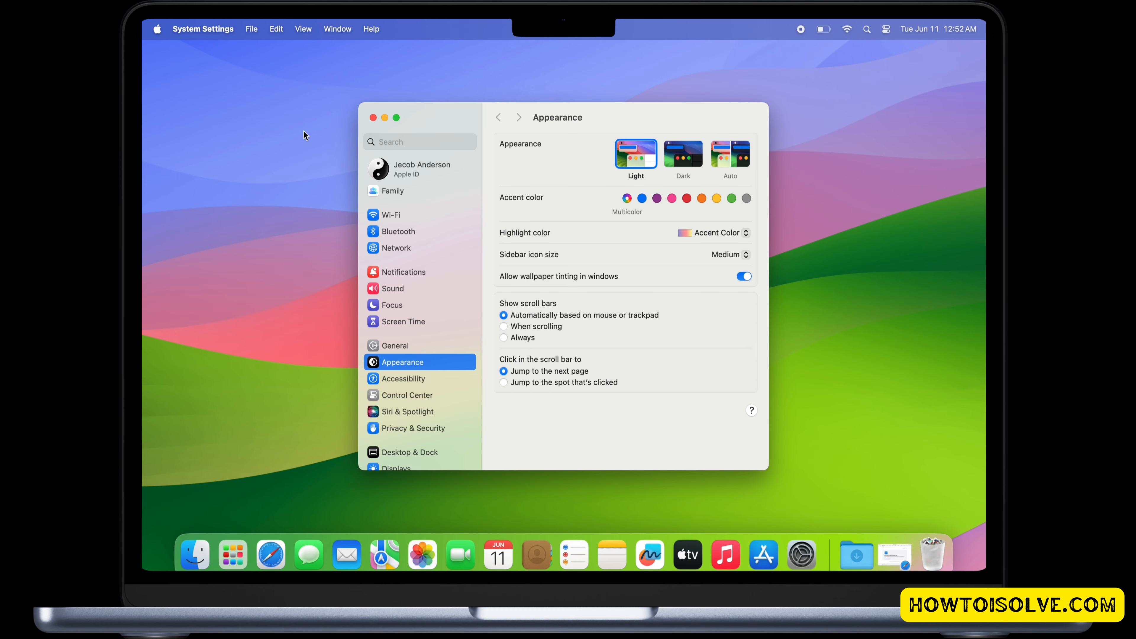
left_click(396, 345)
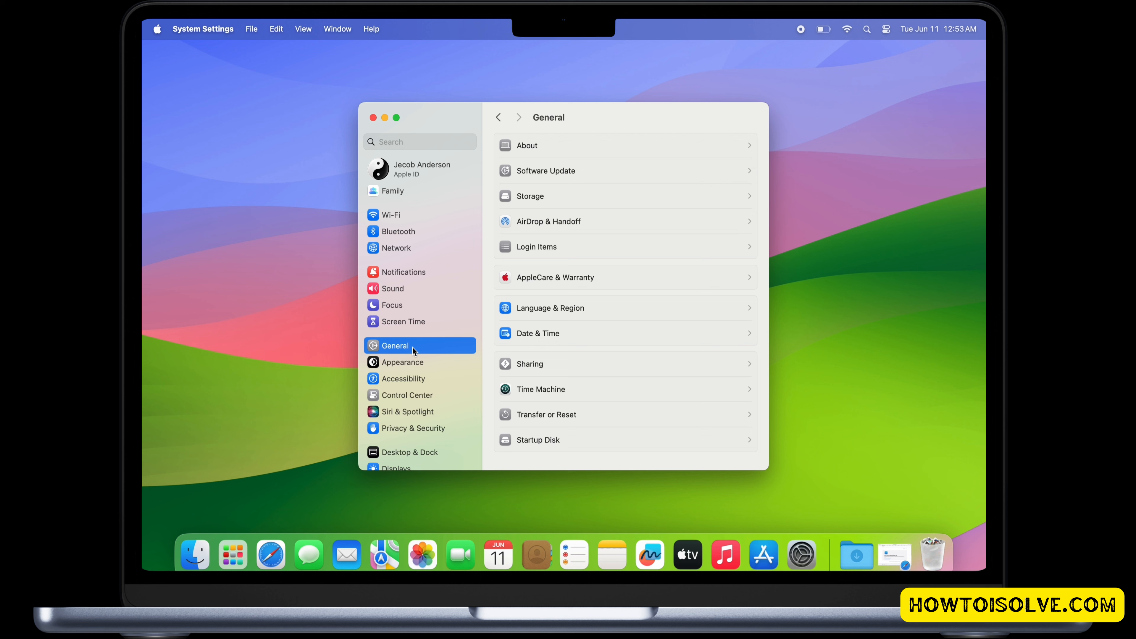
left_click(545, 170)
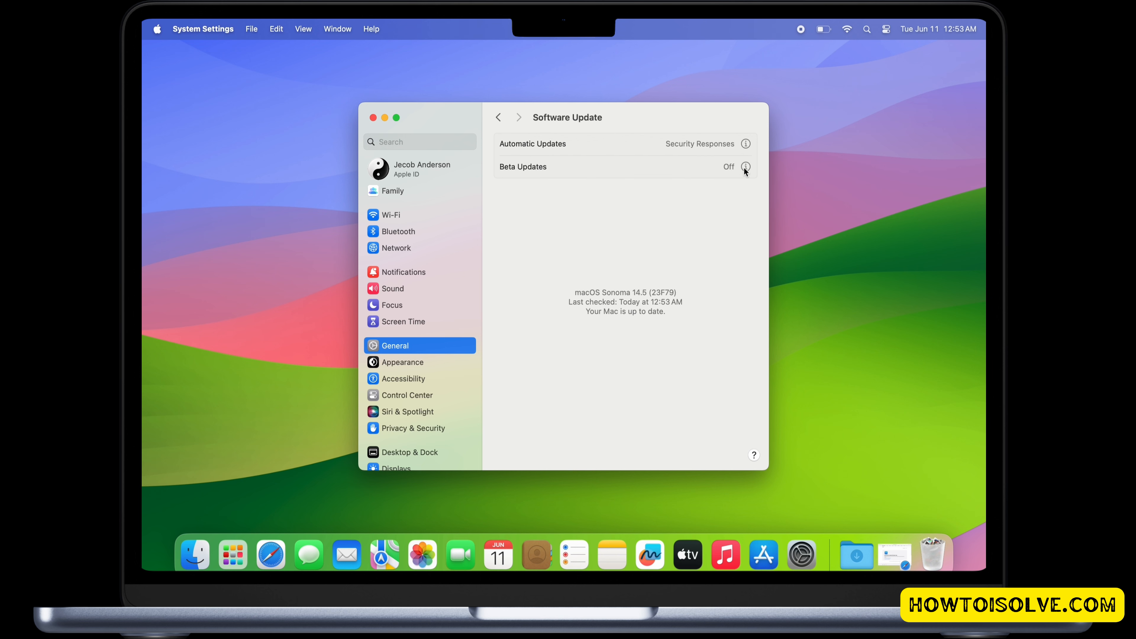
Step: Set Beta Updates to macOS Sequoia Developer Beta and confirm with Done
left_click(744, 167)
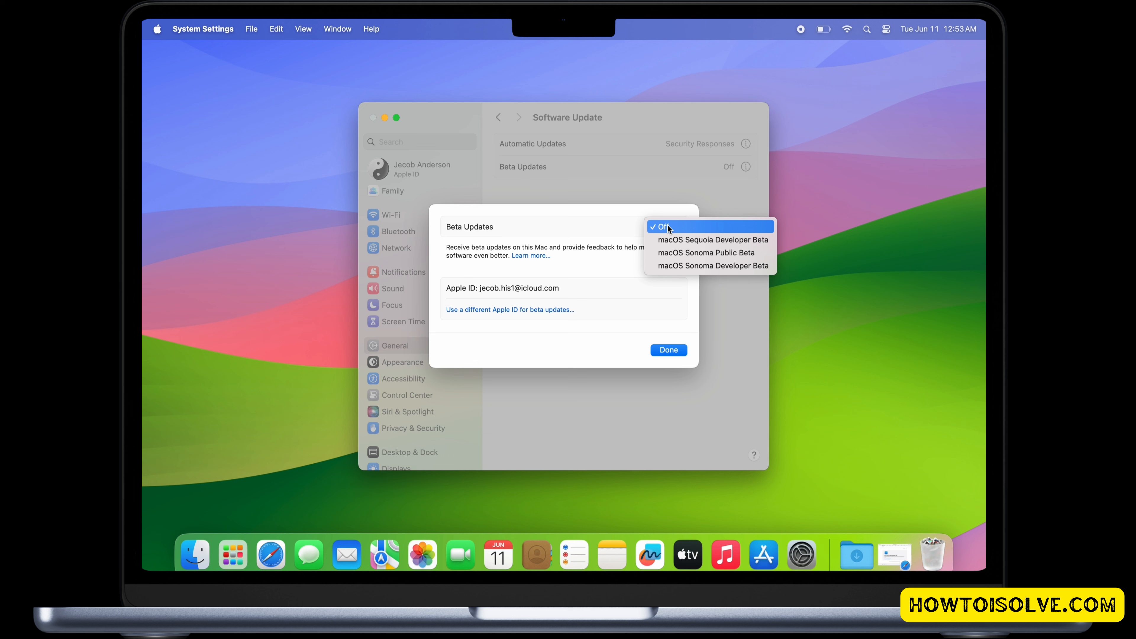
mouse_move(710, 239)
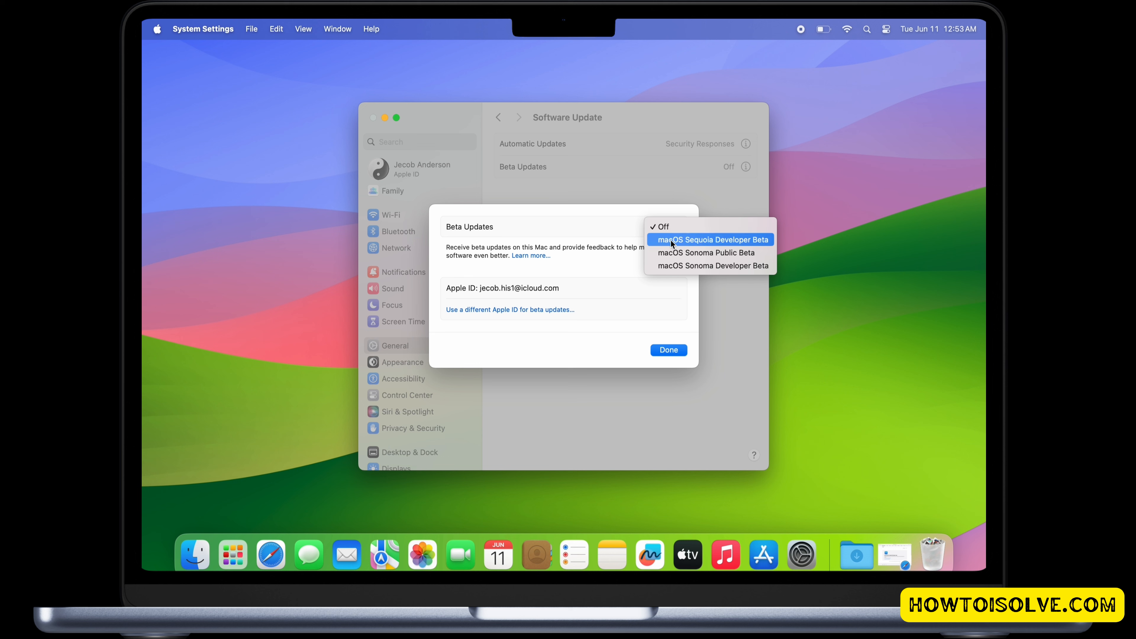
left_click(710, 239)
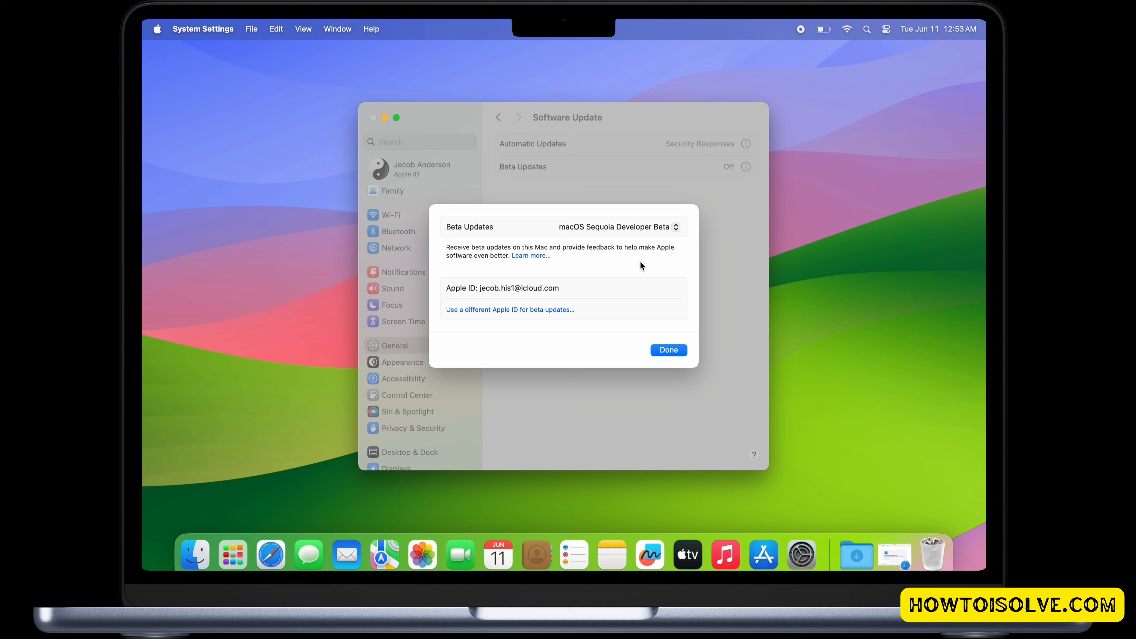
left_click(666, 349)
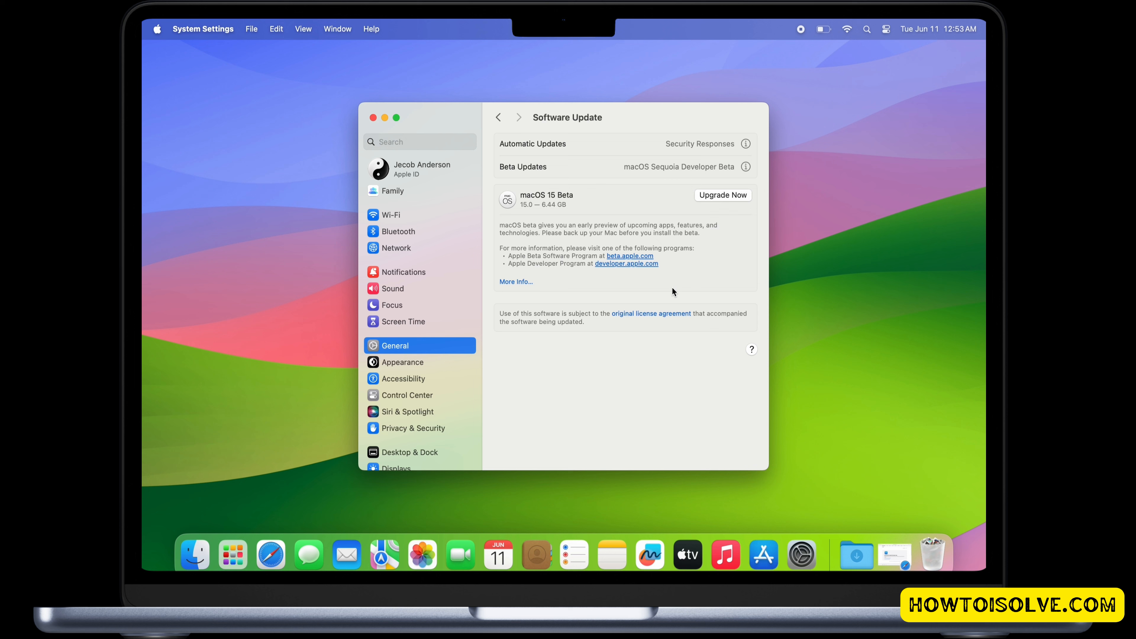
mouse_move(717, 204)
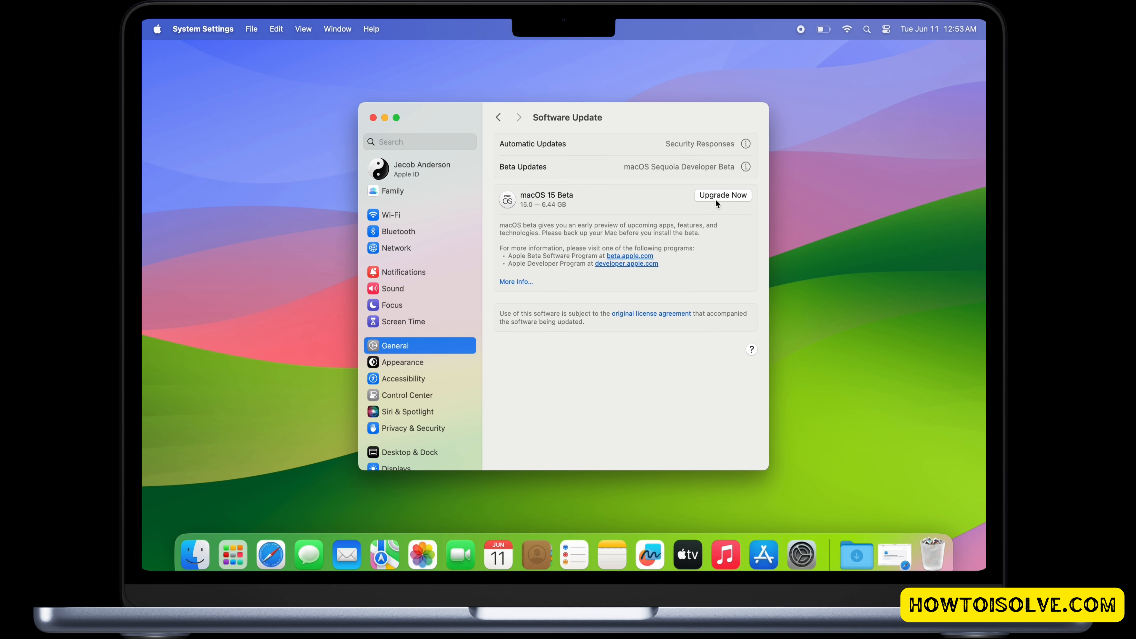
Step: Start the macOS 15 Beta upgrade, agree to the licence and authorise with the account password
left_click(722, 195)
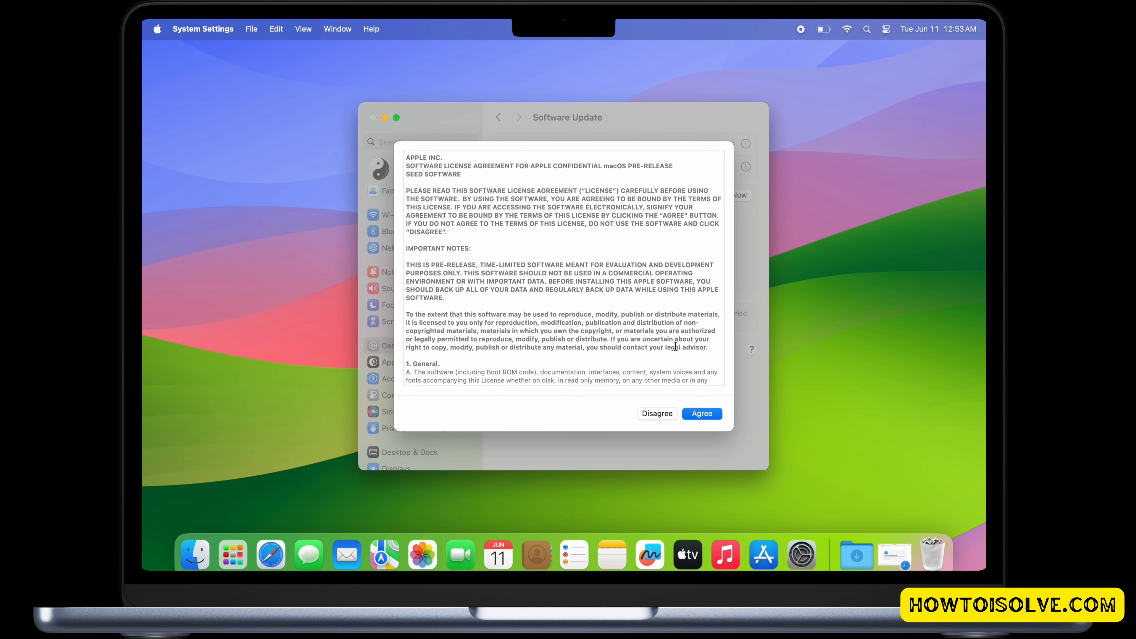
left_click(701, 413)
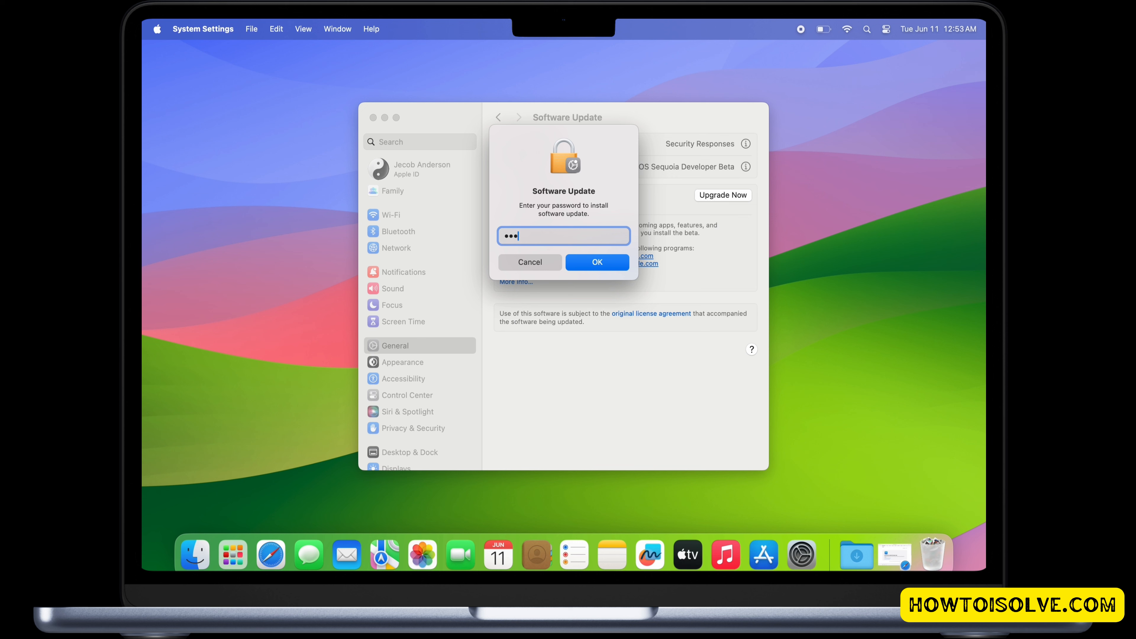
type("••••")
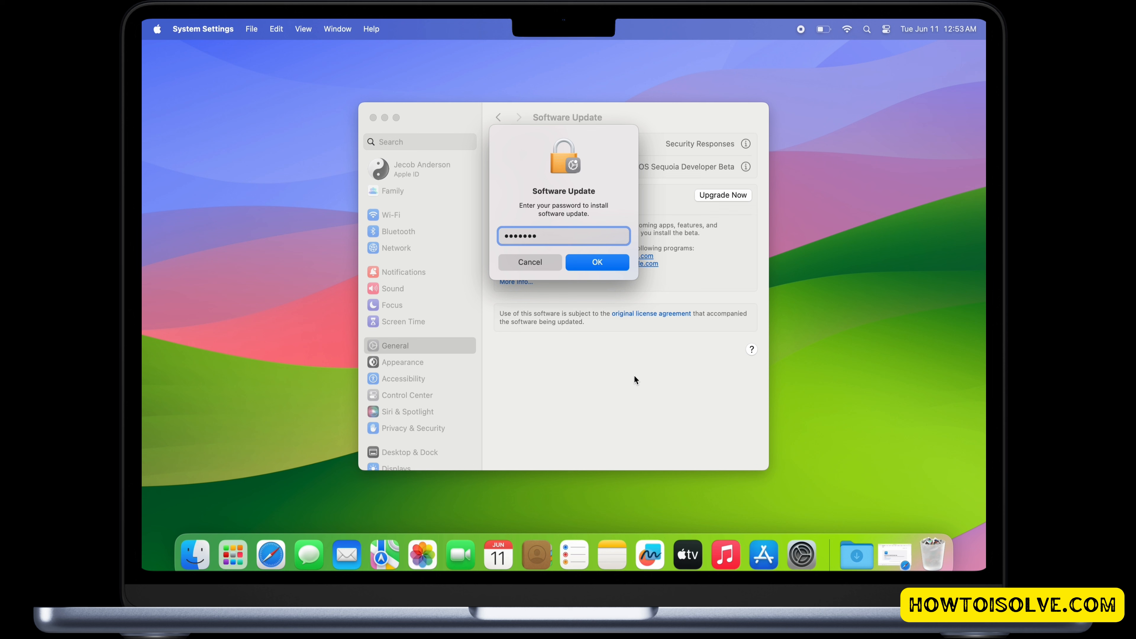
left_click(596, 262)
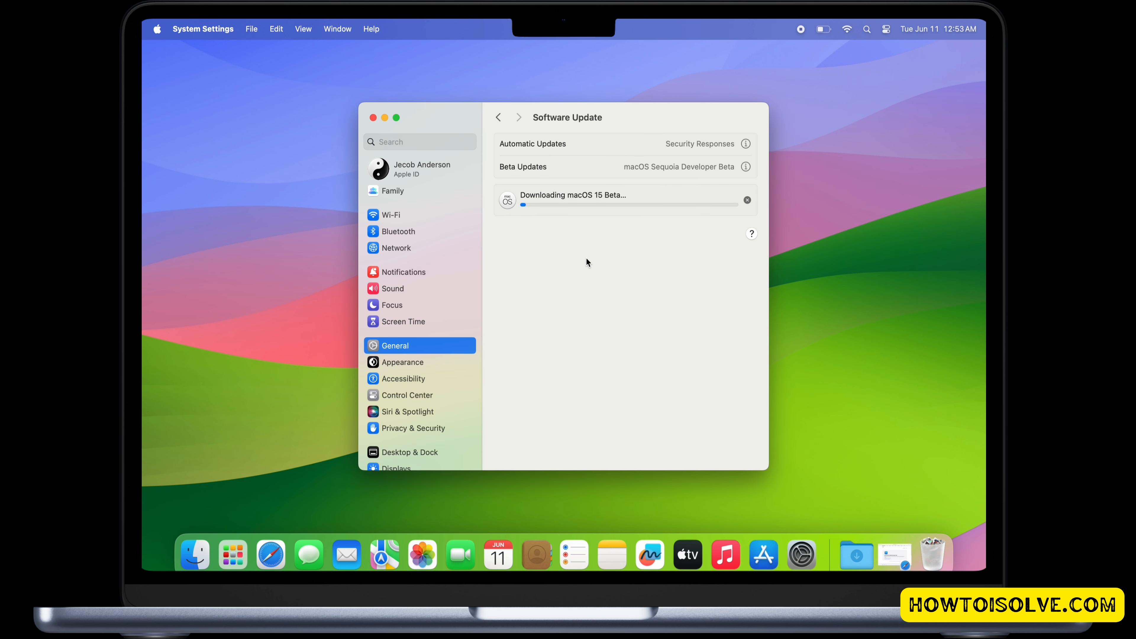